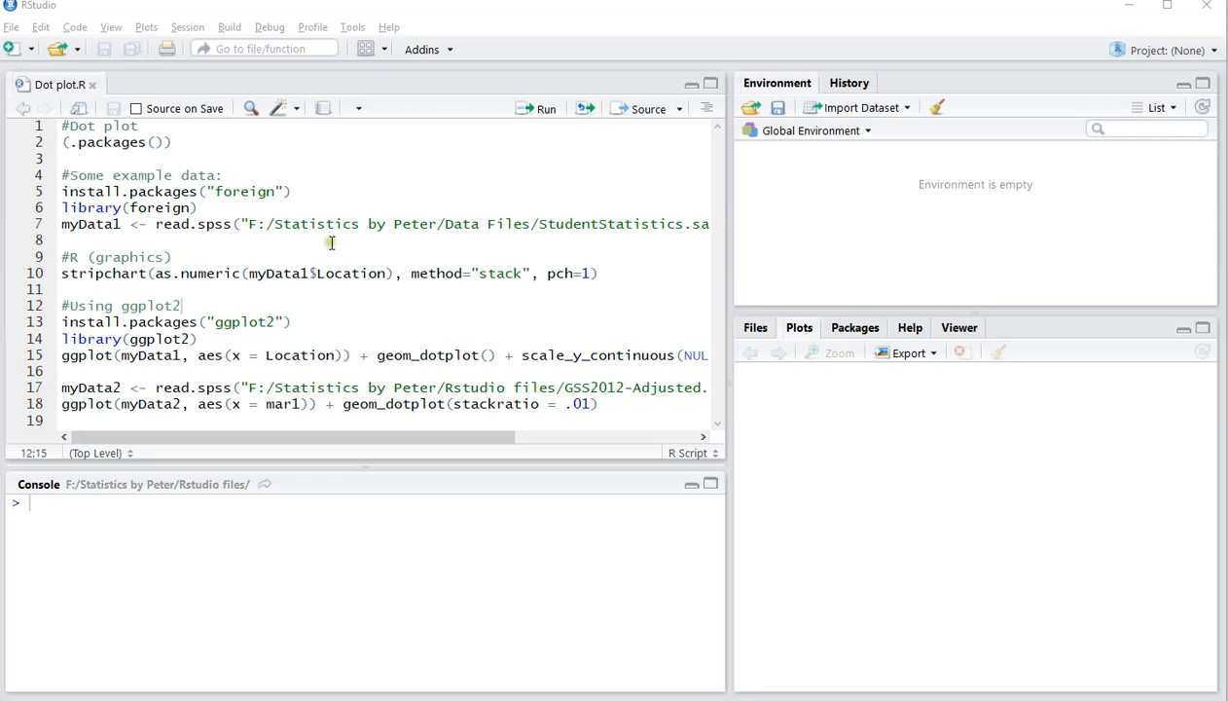
# Step: Run (.packages()) to list the loaded base packages in the console
pyautogui.click(65, 158)
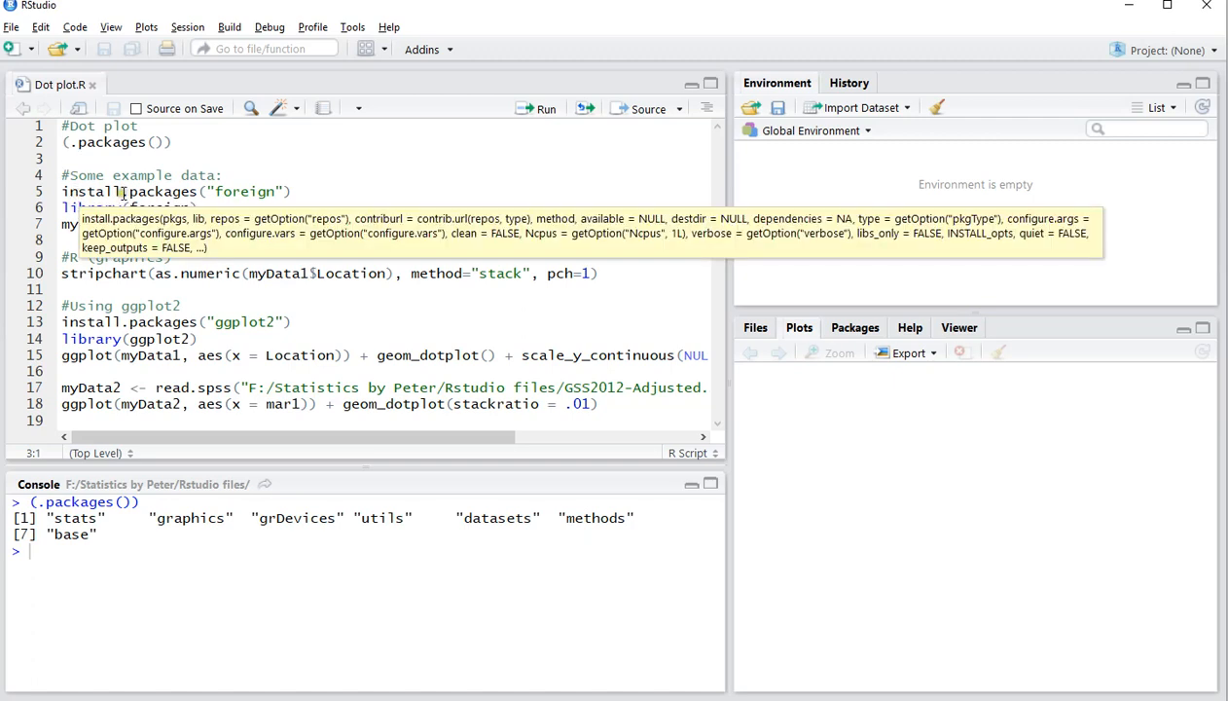
# Step: Run library(foreign) and read.spss to load StudentStatistics into myData1
pyautogui.doubleClick(244, 191)
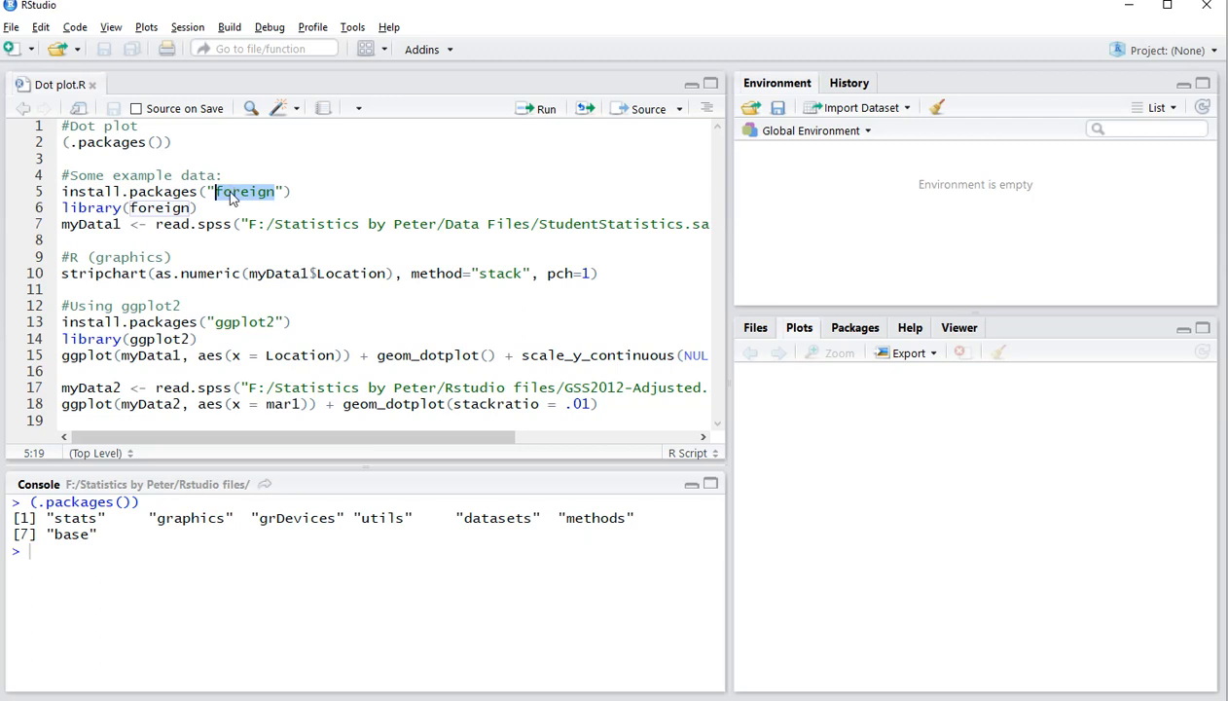
pyautogui.click(197, 207)
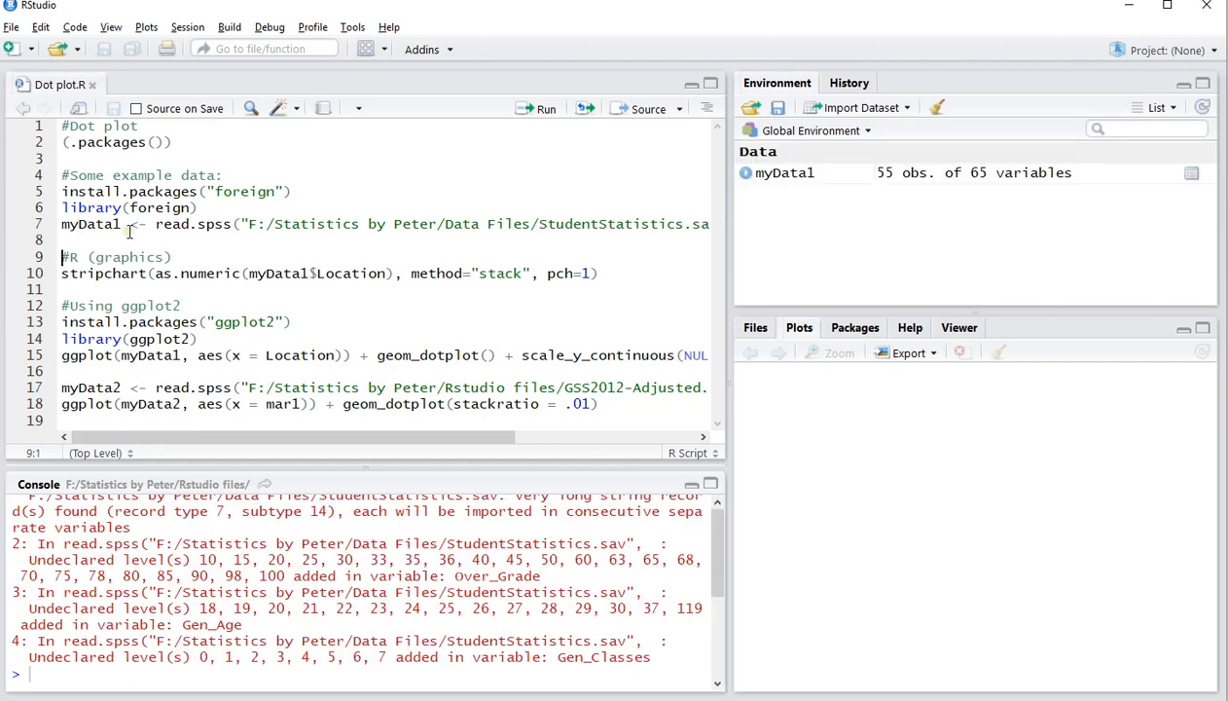
pyautogui.moveTo(799, 192)
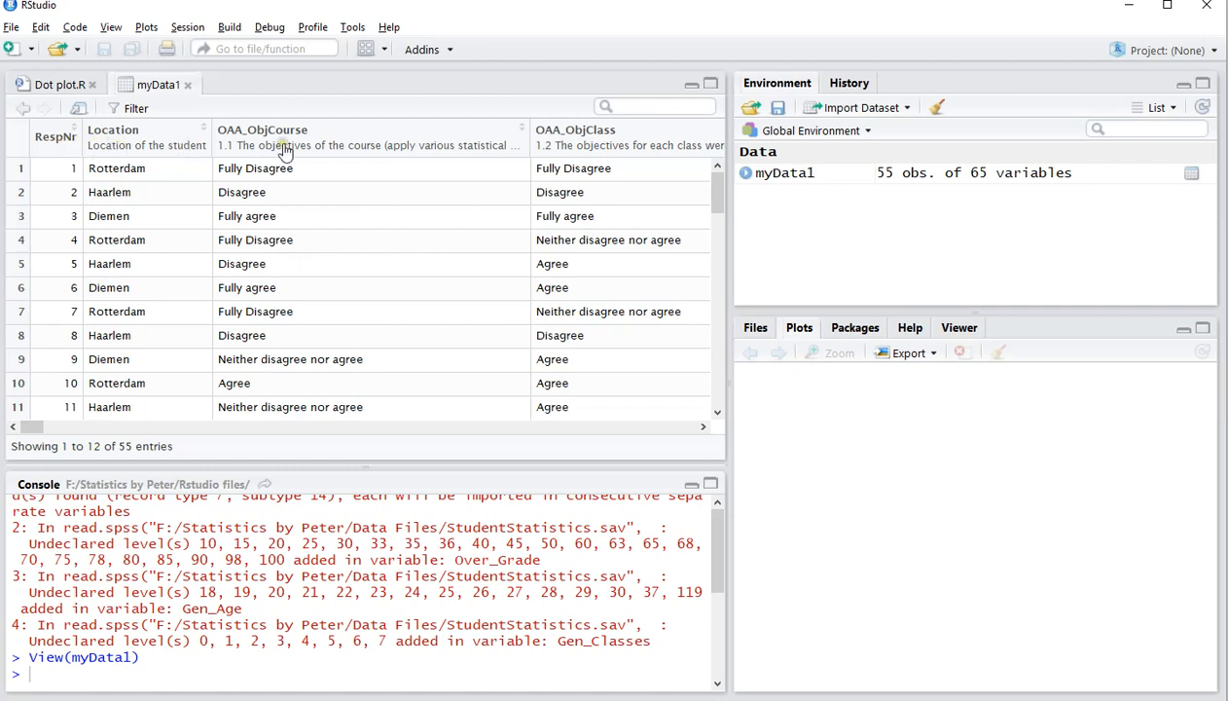
pyautogui.moveTo(116, 168)
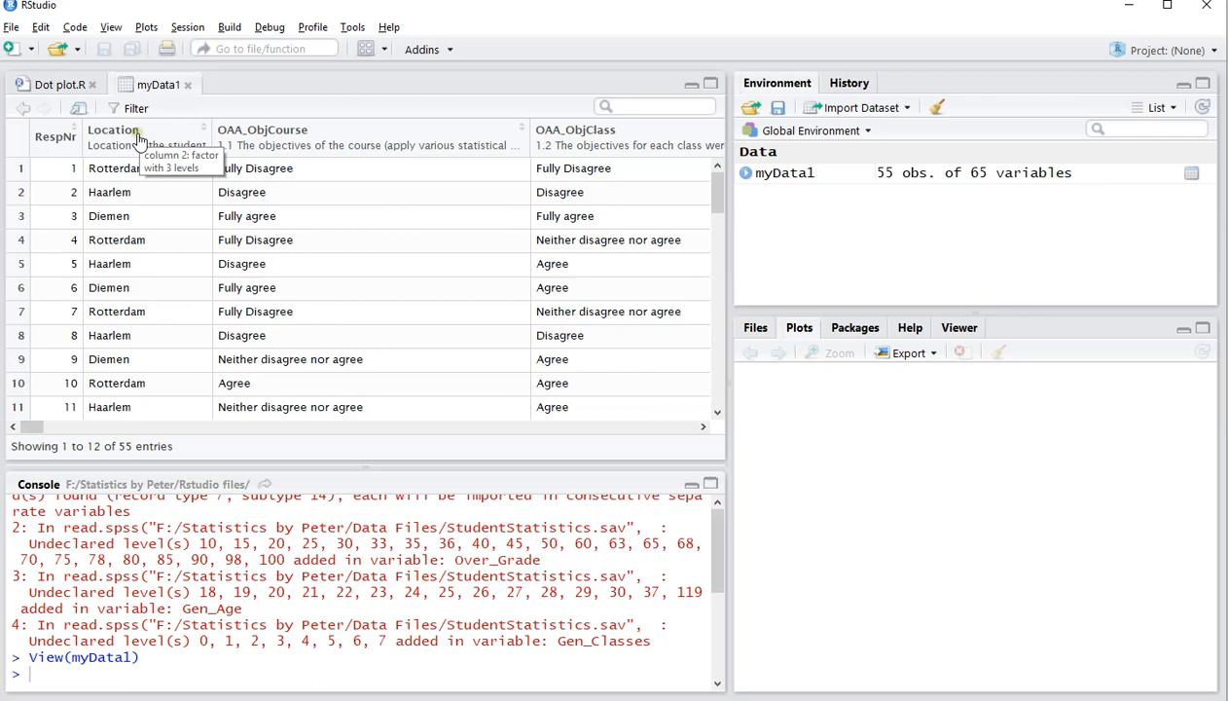
pyautogui.moveTo(117, 263)
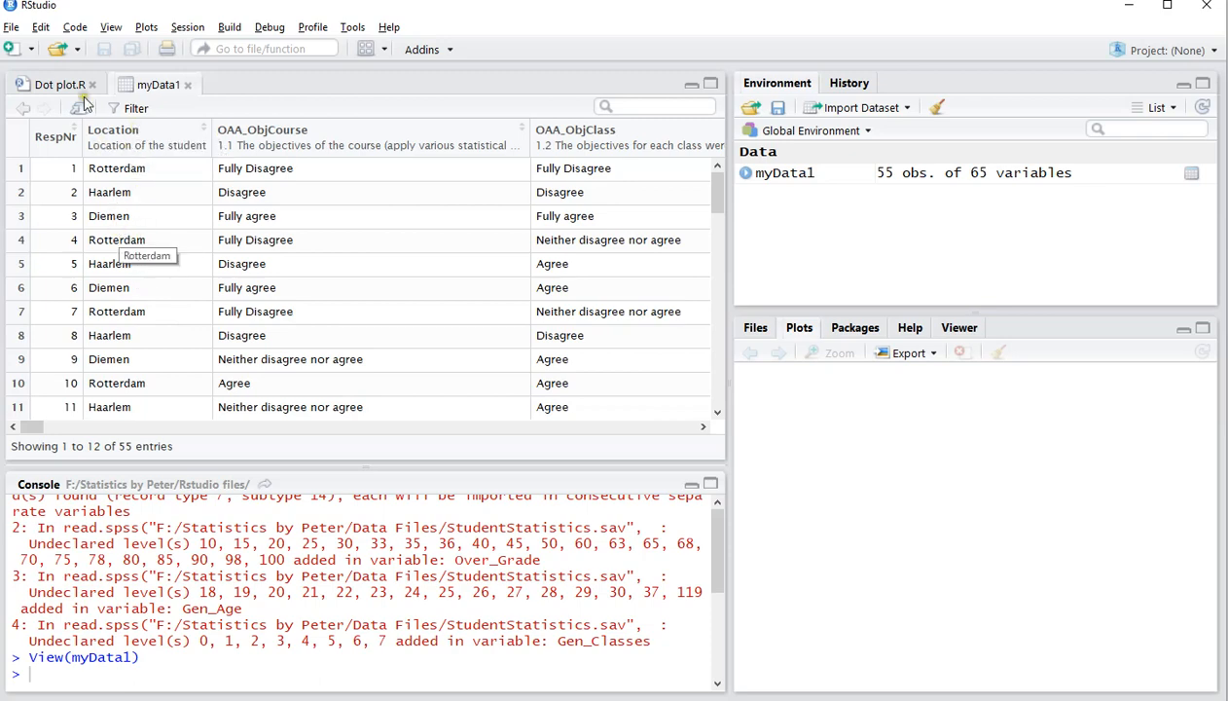
# Step: Return focus to the Dot plot.R script after viewing myData1
pyautogui.click(58, 84)
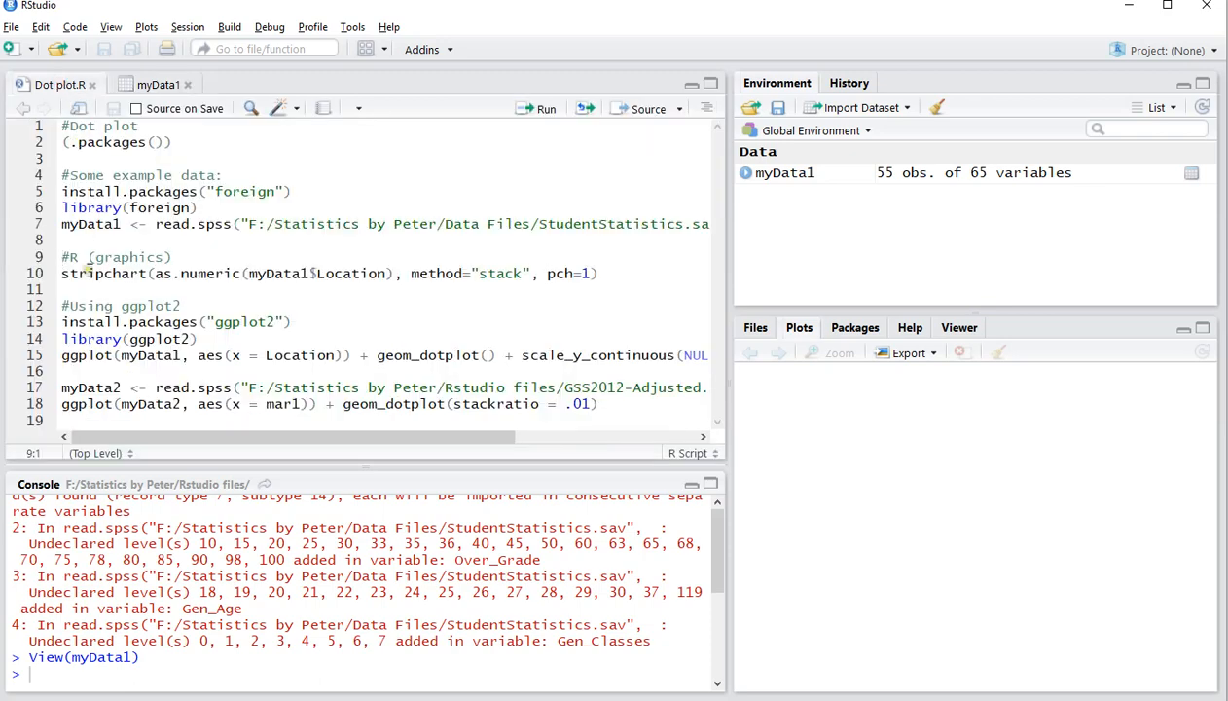
pyautogui.moveTo(100, 261)
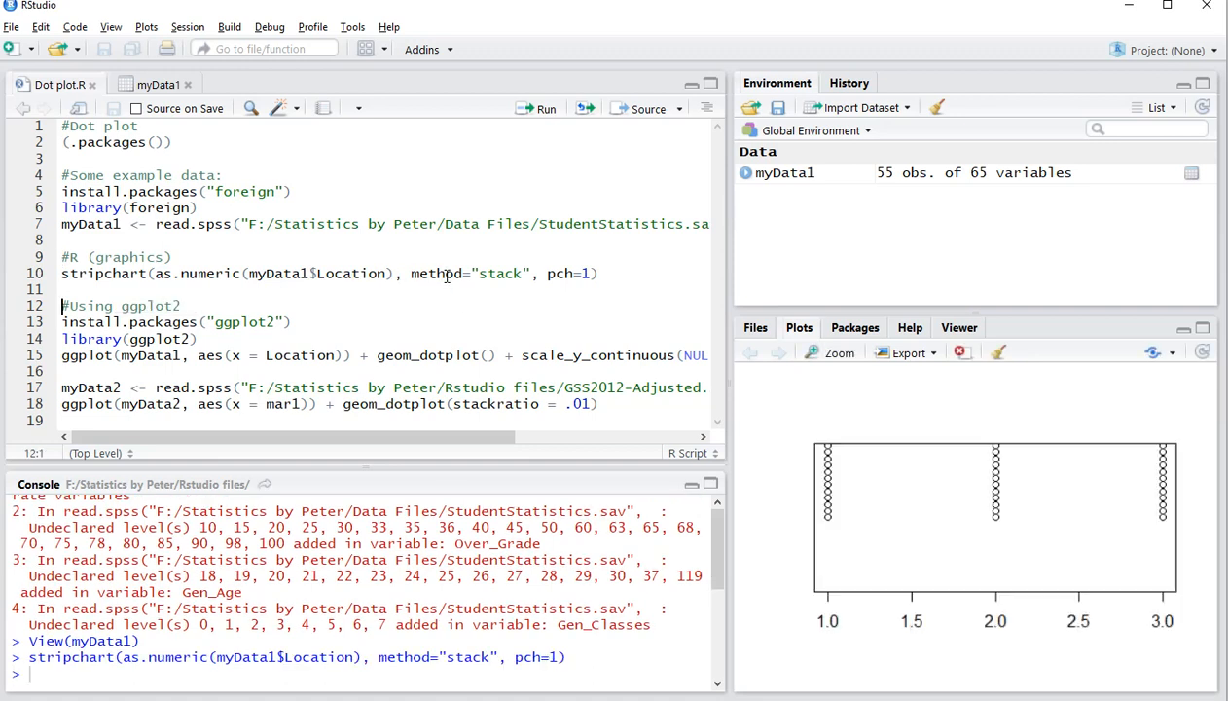
pyautogui.moveTo(983, 489)
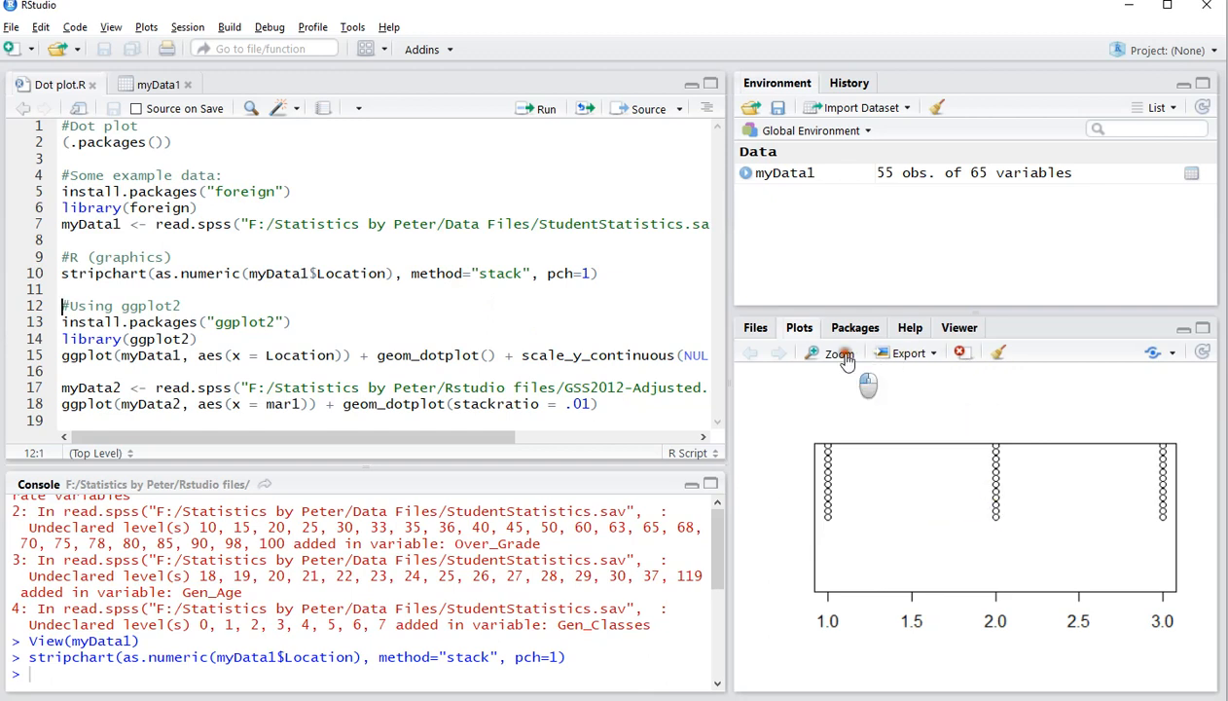
pyautogui.click(835, 352)
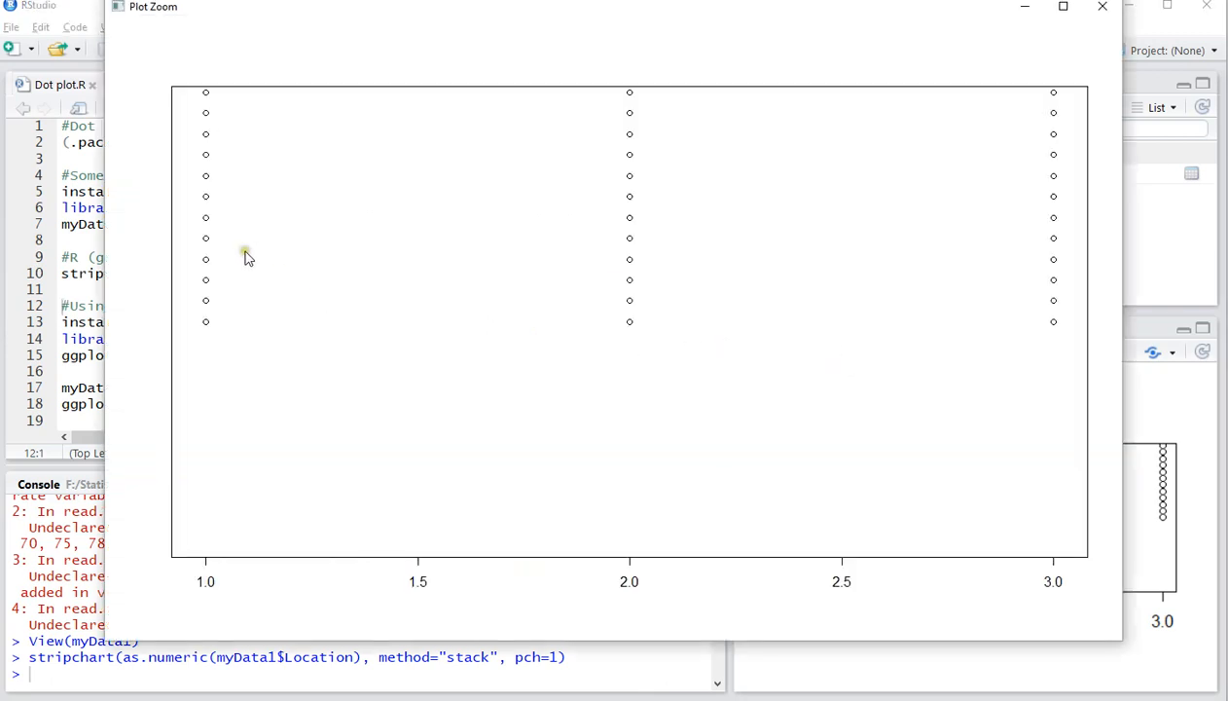
pyautogui.moveTo(241, 213)
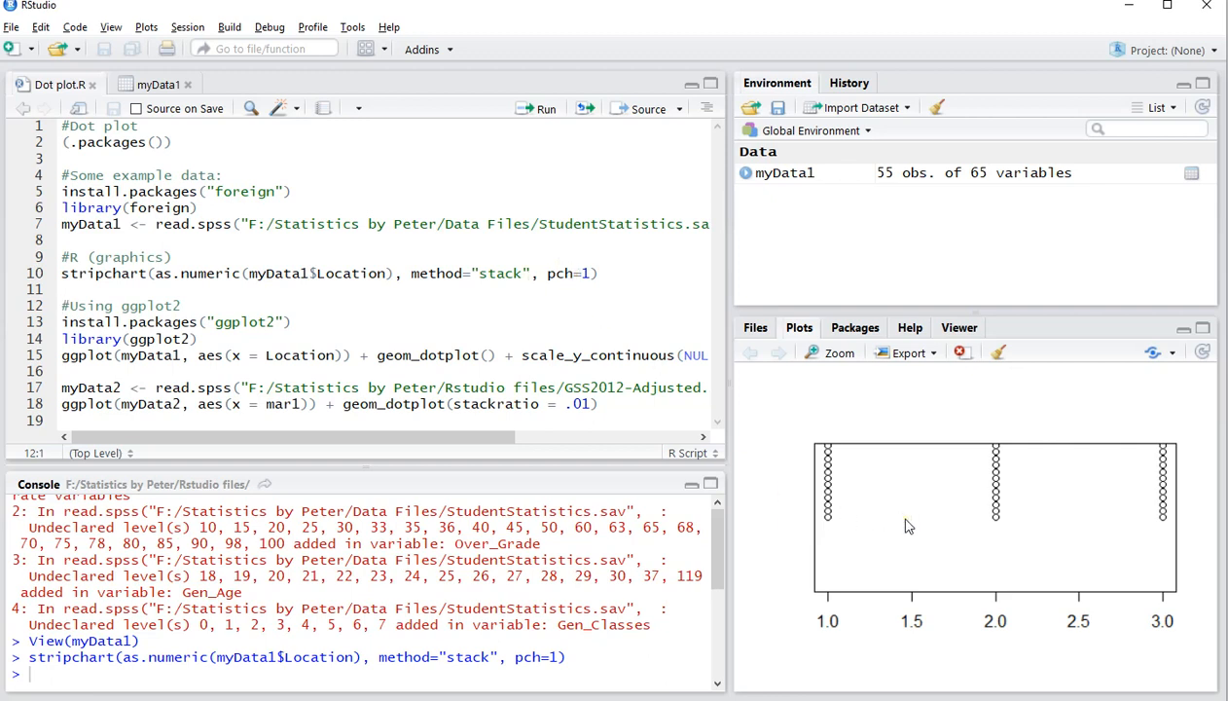
pyautogui.moveTo(998, 470)
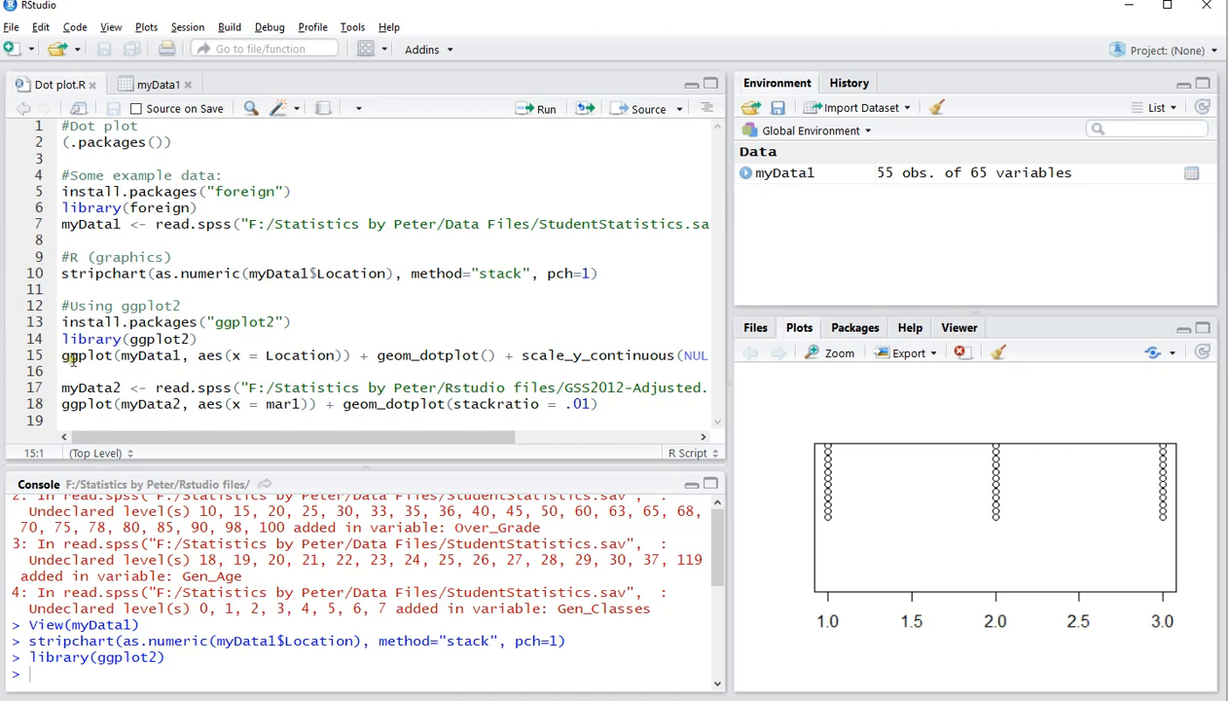
# Step: Select the ggplot call on line 15 that plots myData1's Location
pyautogui.doubleClick(151, 355)
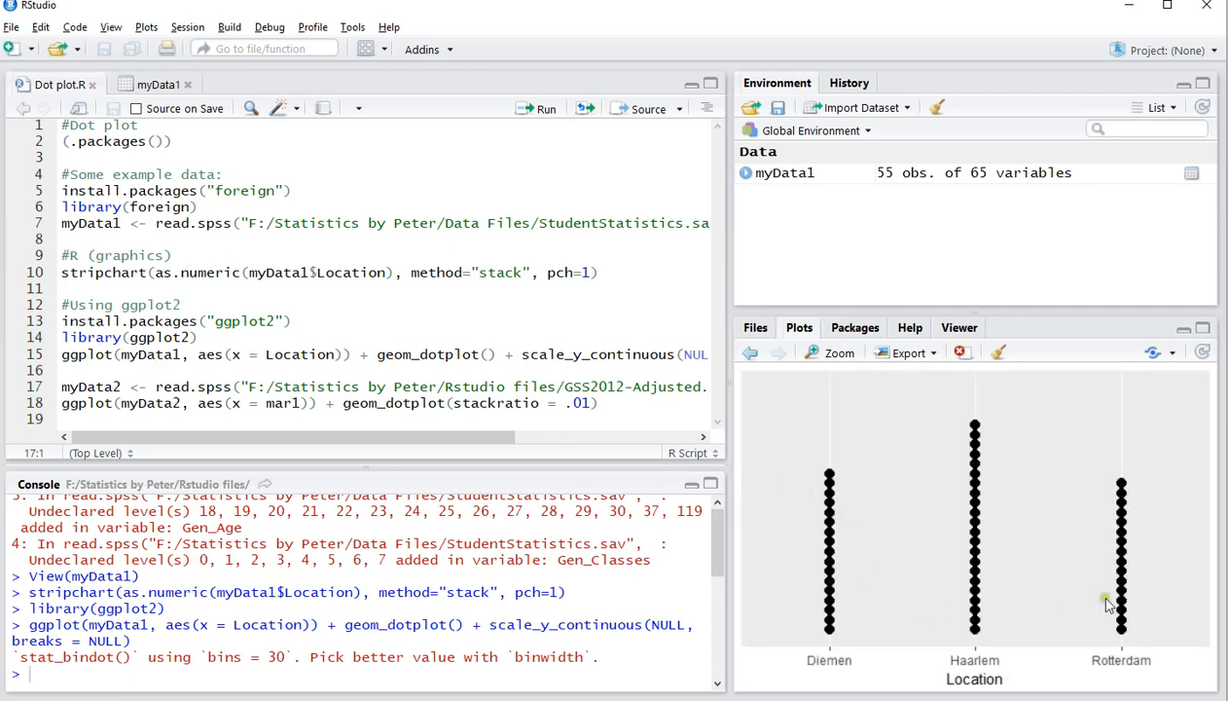
pyautogui.moveTo(830, 633)
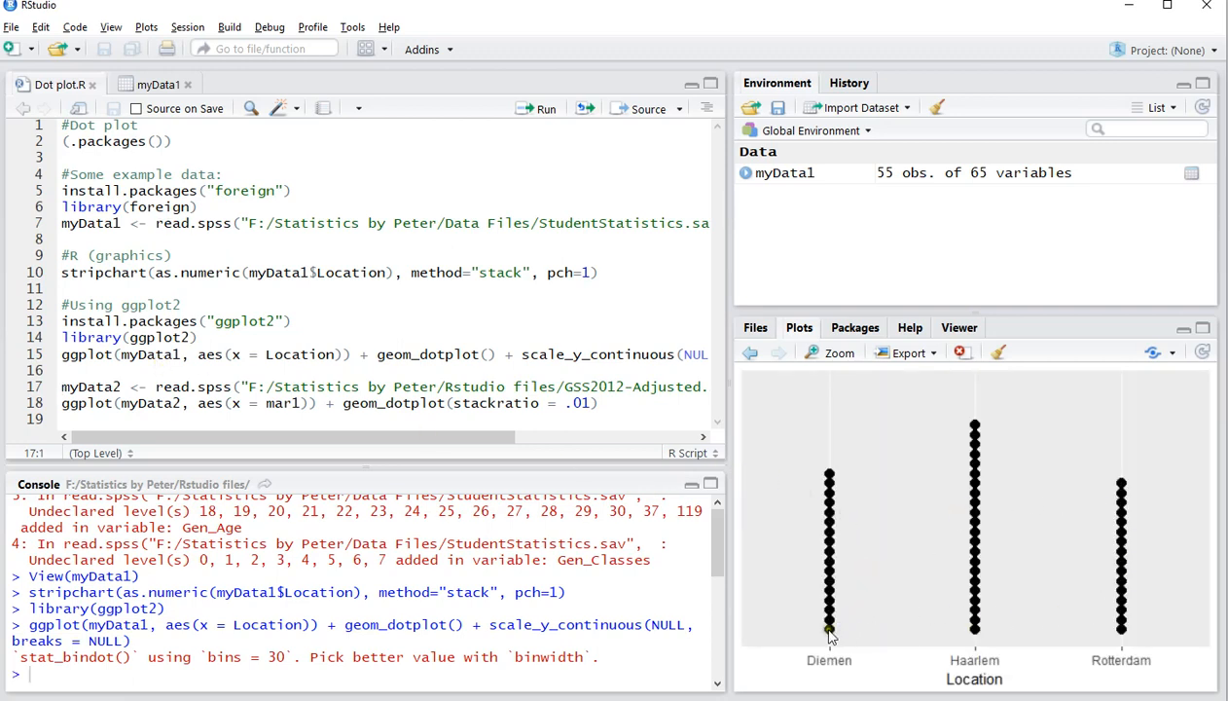
pyautogui.moveTo(989, 587)
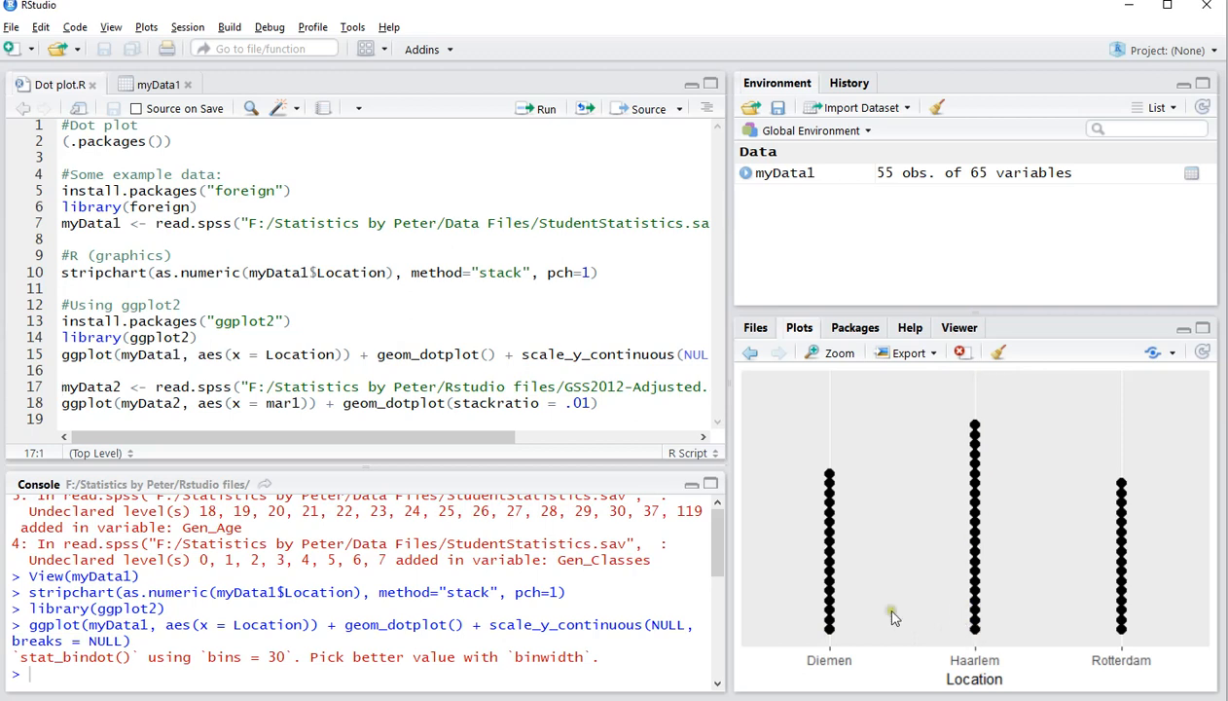
pyautogui.moveTo(830, 479)
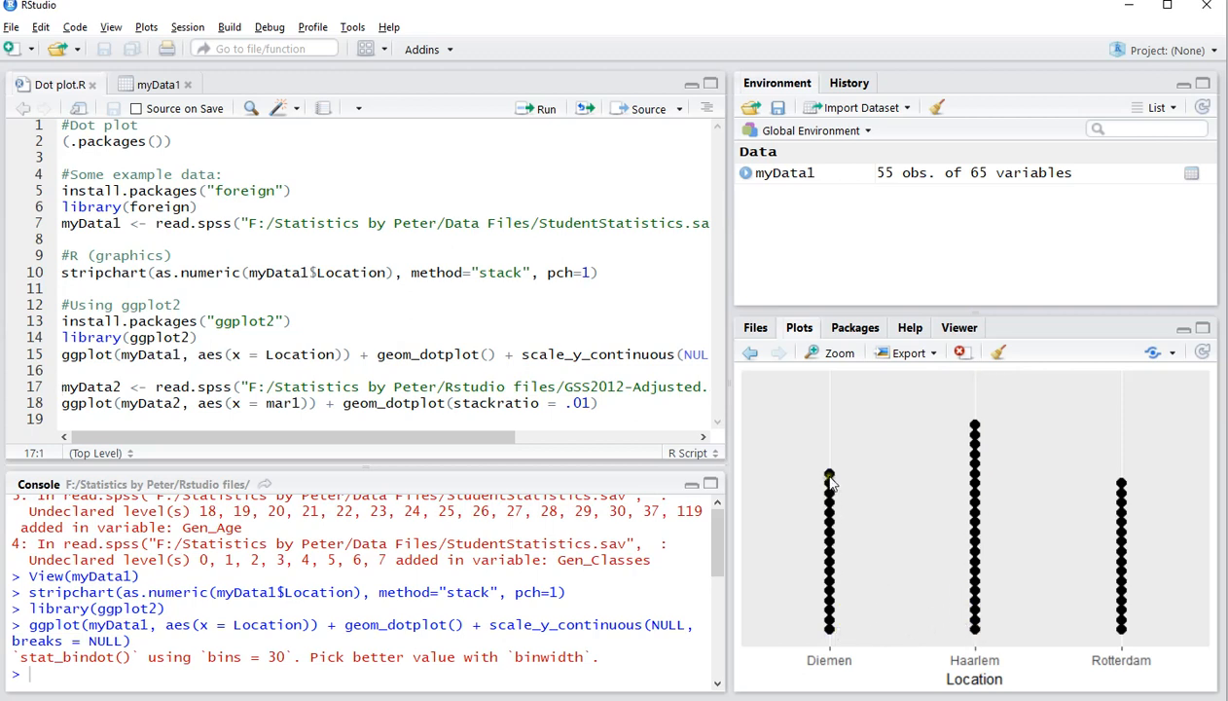
pyautogui.moveTo(1099, 513)
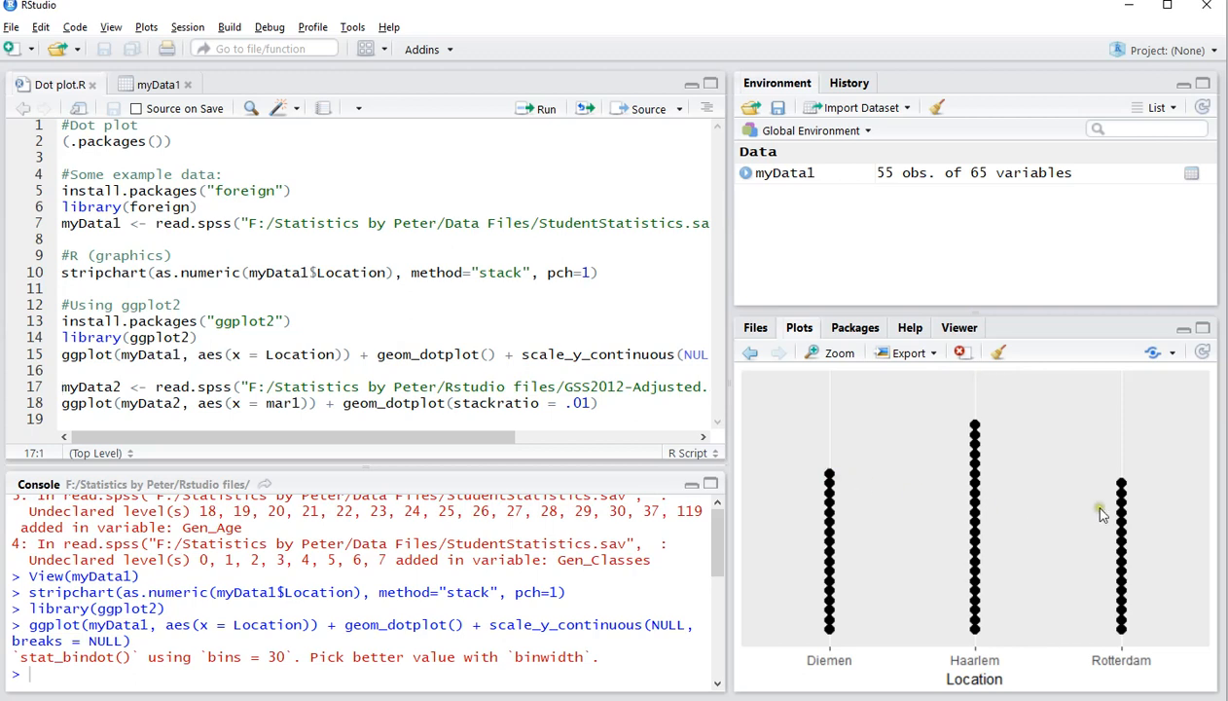
pyautogui.moveTo(1124, 493)
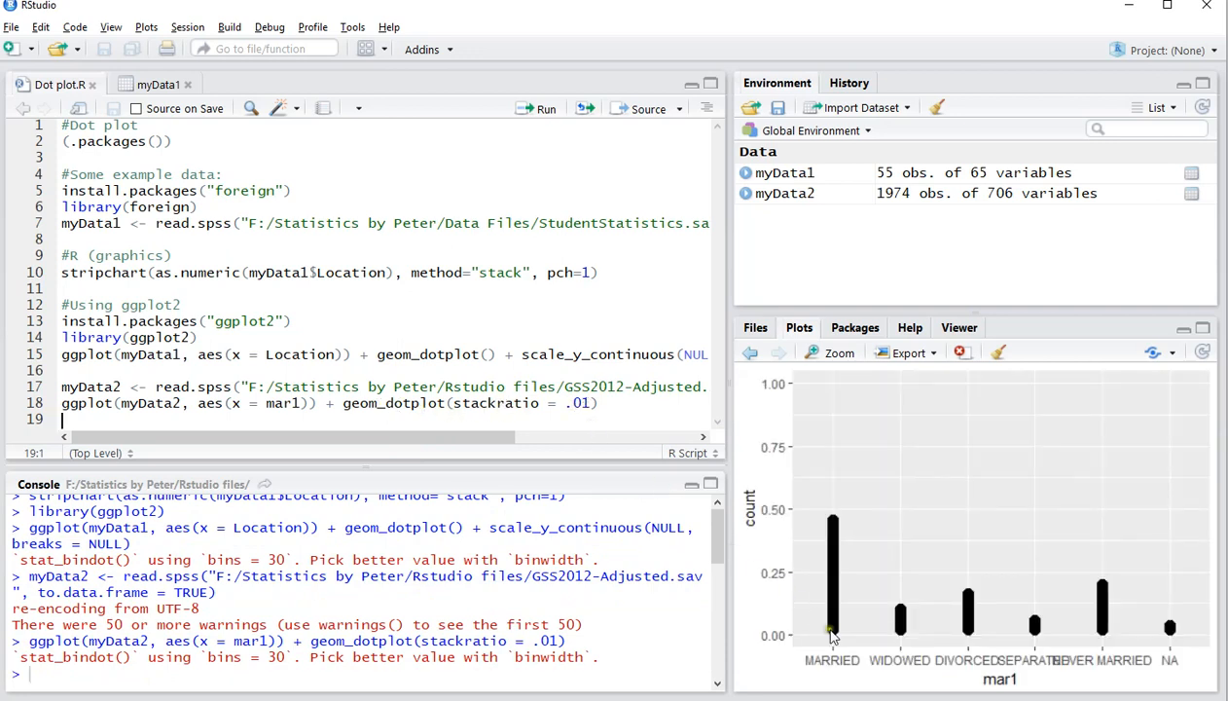
pyautogui.moveTo(838, 620)
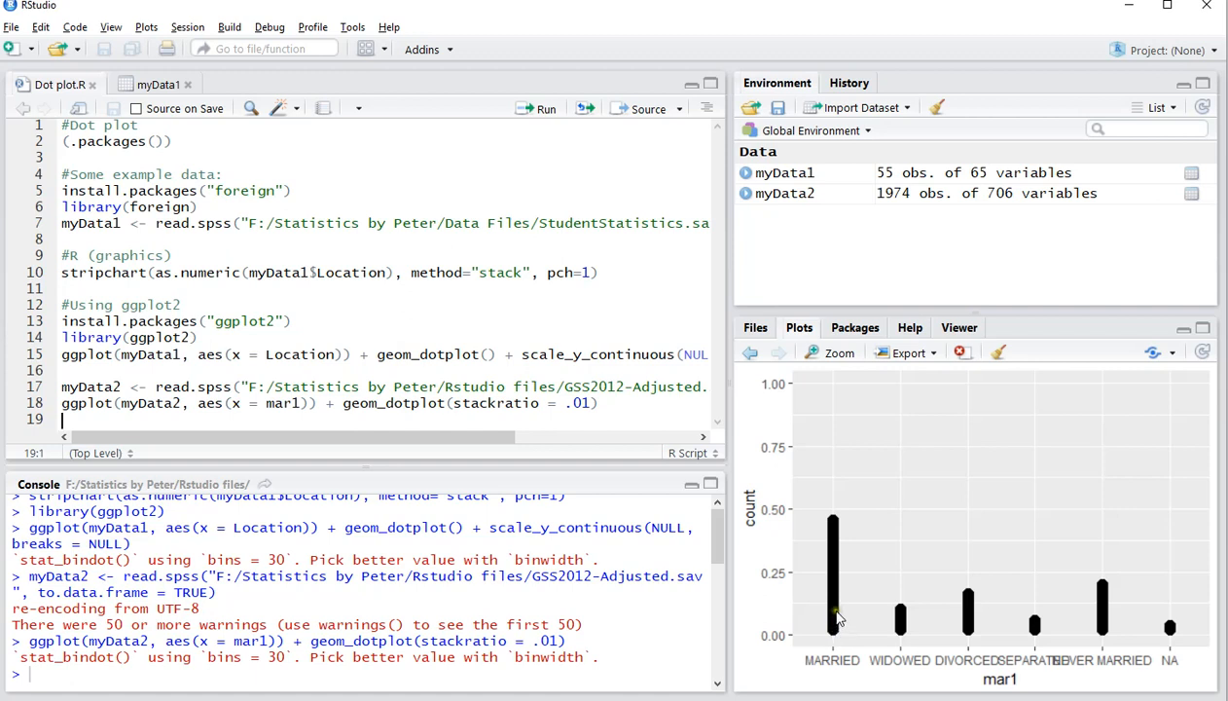
pyautogui.moveTo(834, 523)
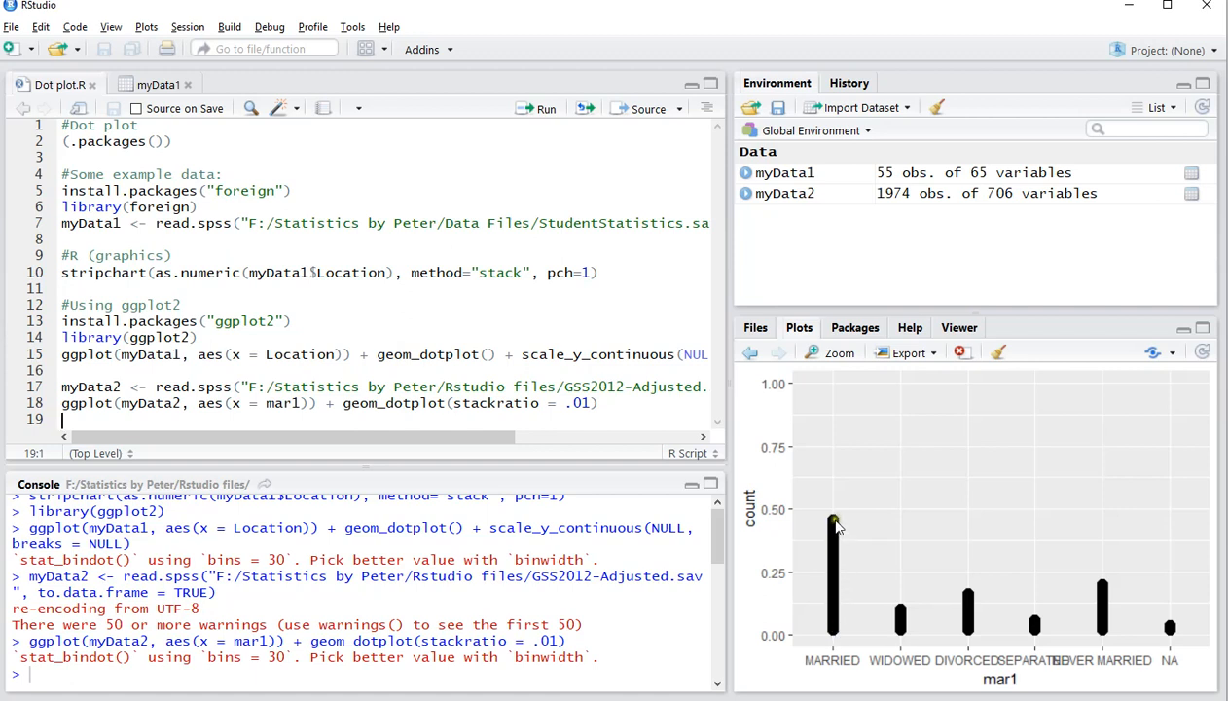
pyautogui.moveTo(834, 582)
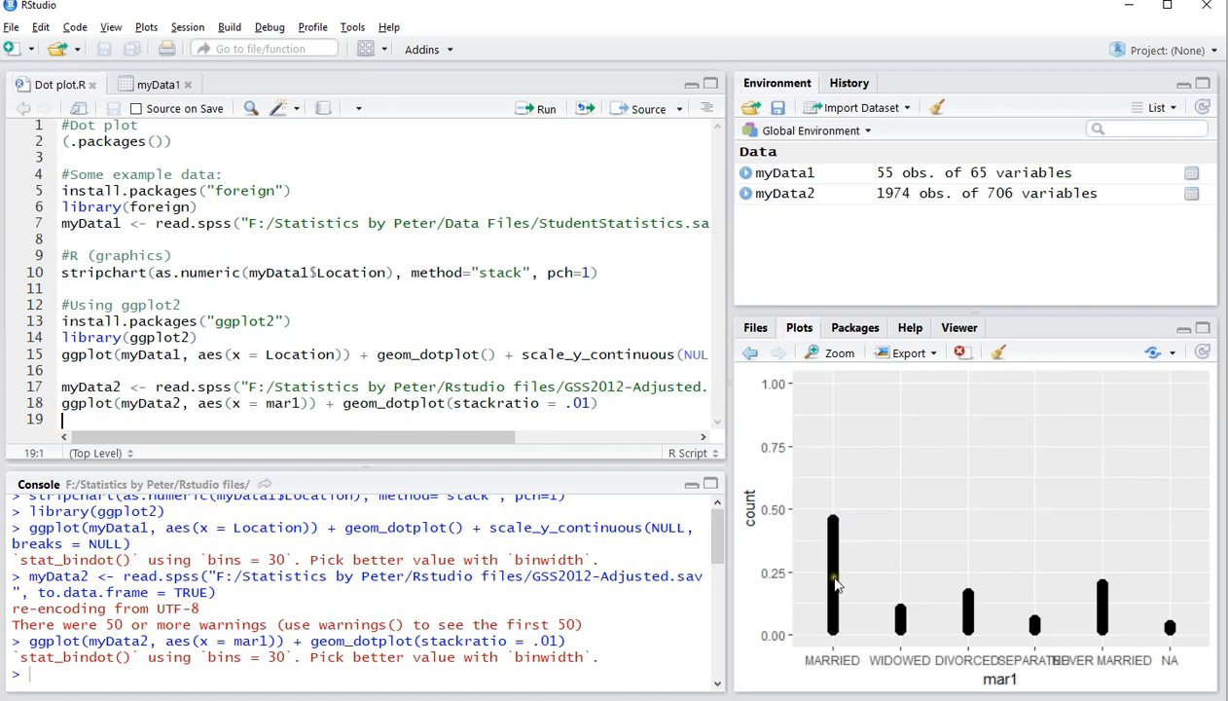
# Step: Run read.spss for GSS2012-Adjusted.sav into myData2 and plot mar1 marital status
pyautogui.click(601, 403)
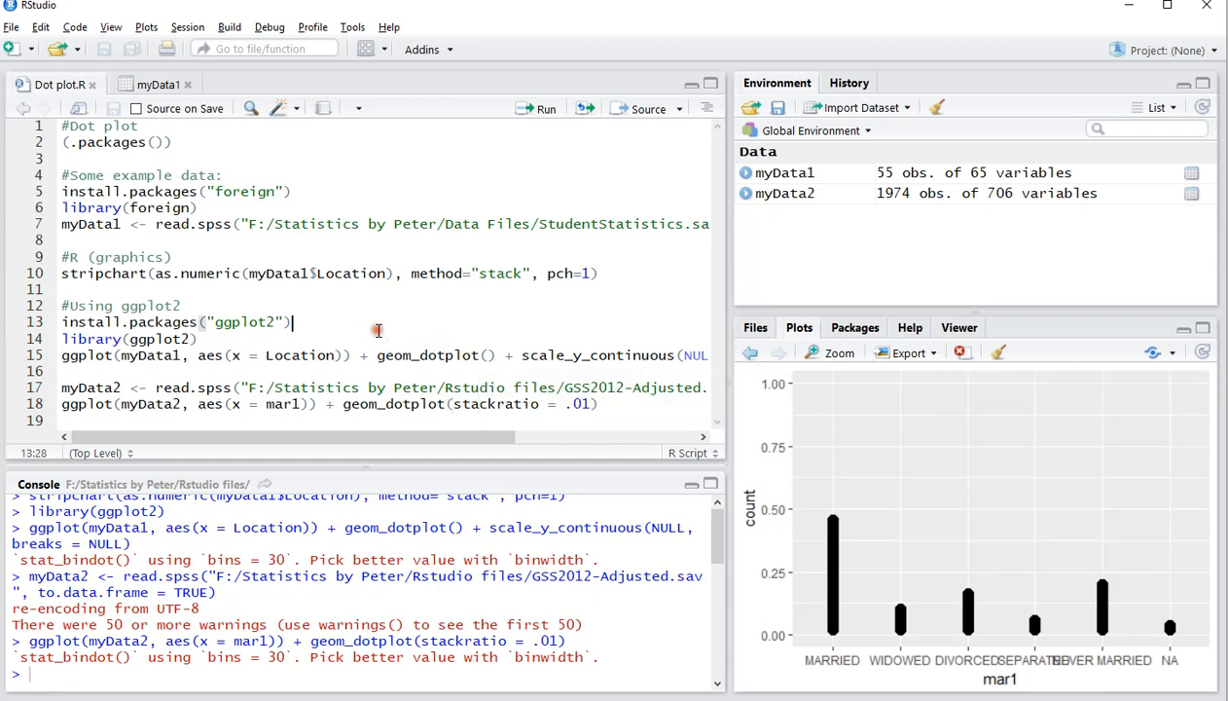
pyautogui.click(173, 289)
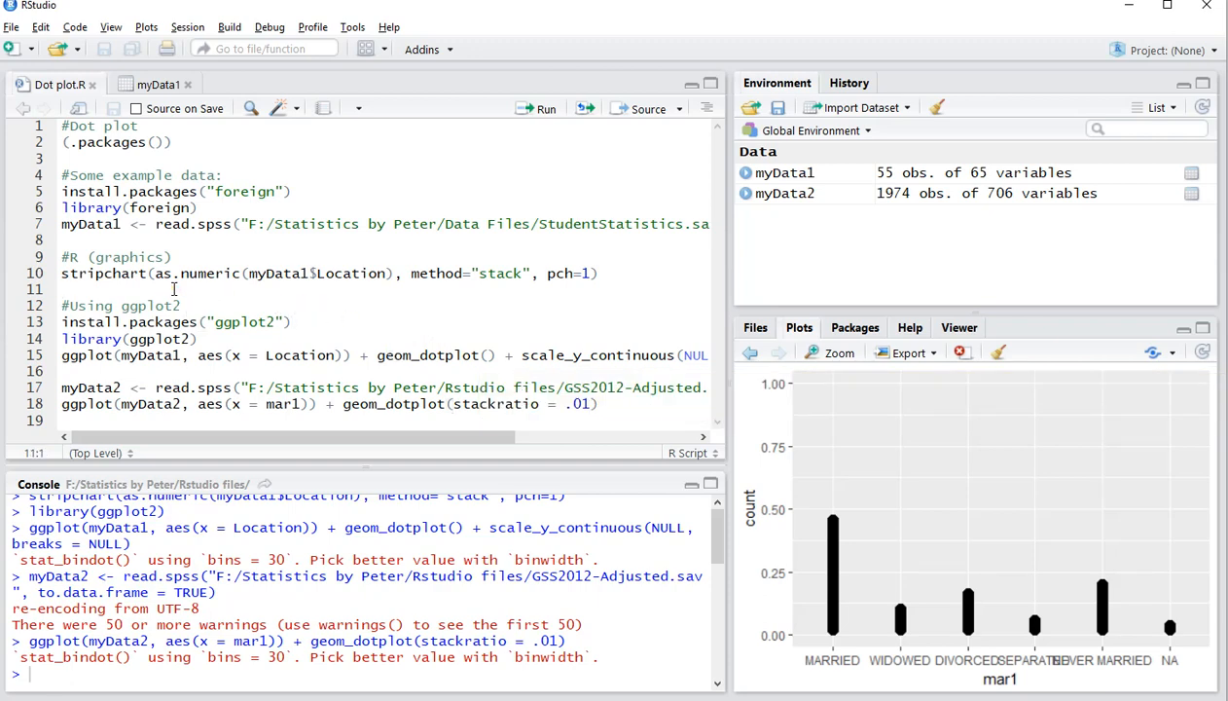